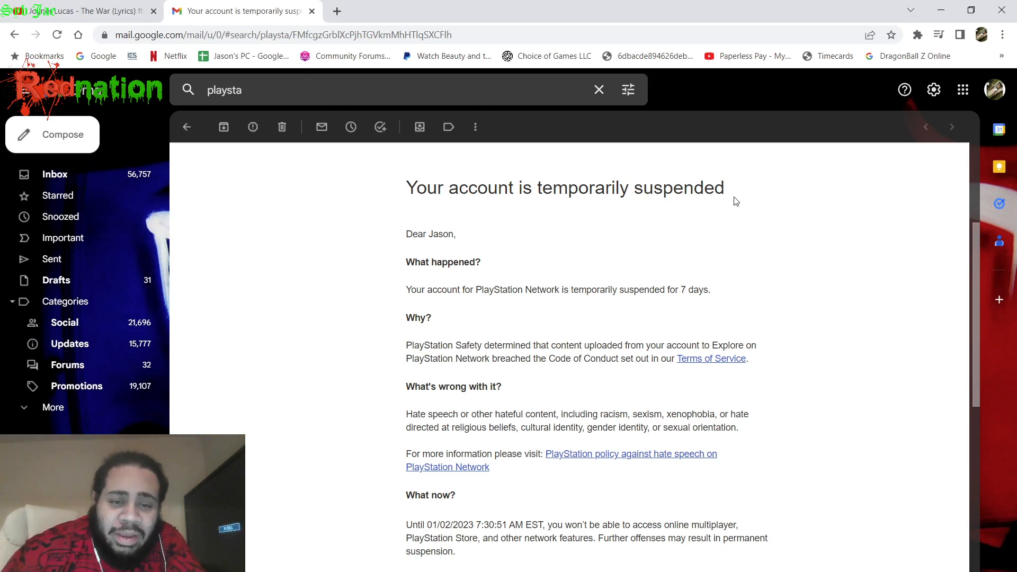
Step: Briefly highlight the 7-day suspension sentence, then highlight 'Until 01/02/2023' under What now?
double_click(429, 233)
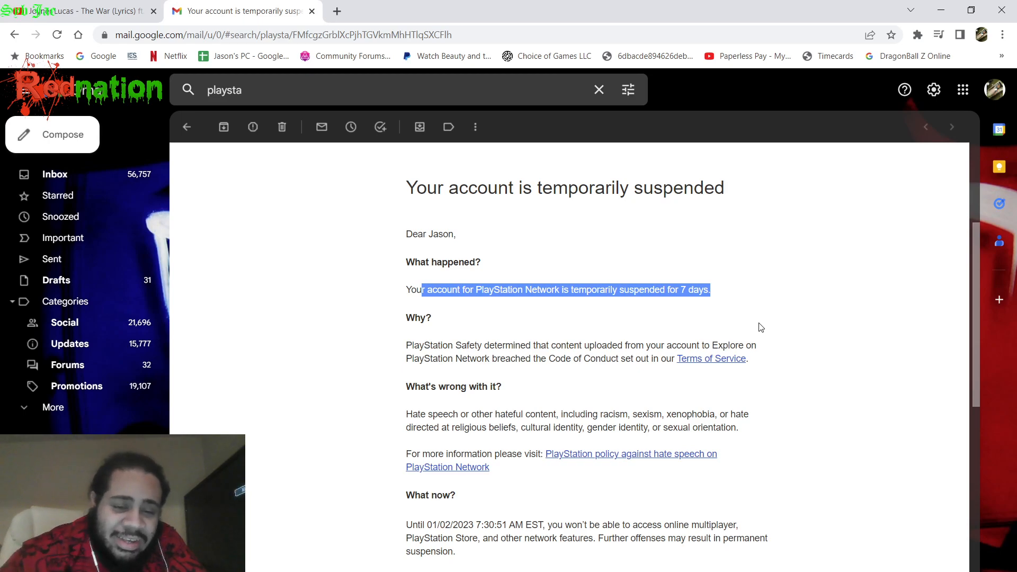
left_click(420, 355)
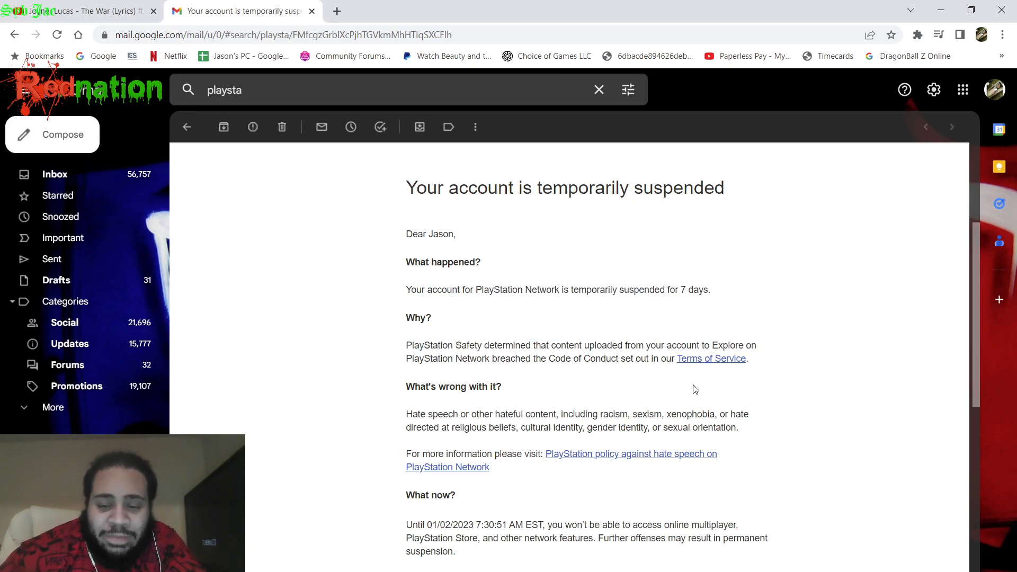
mouse_move(809, 364)
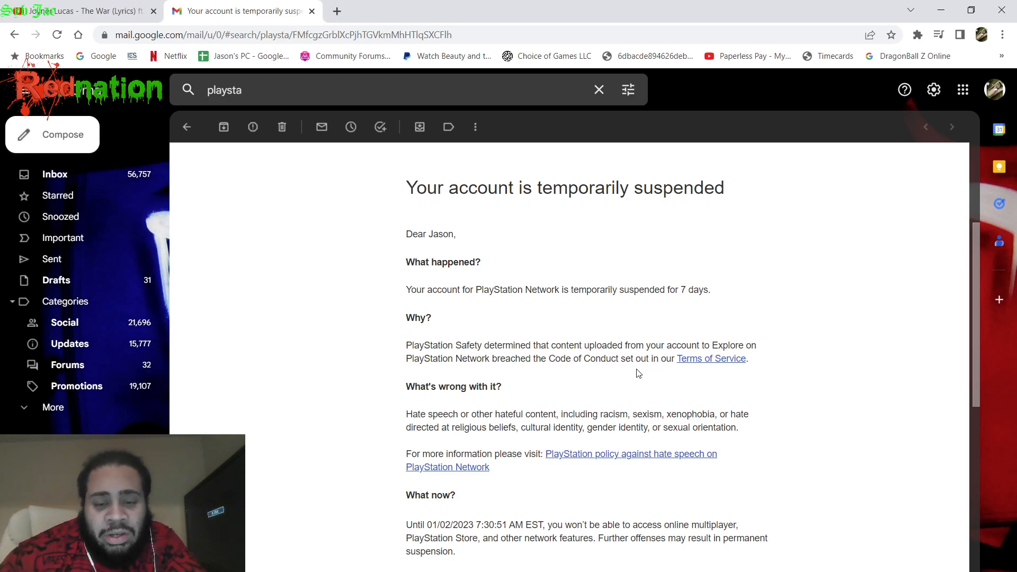
scroll("down", 3)
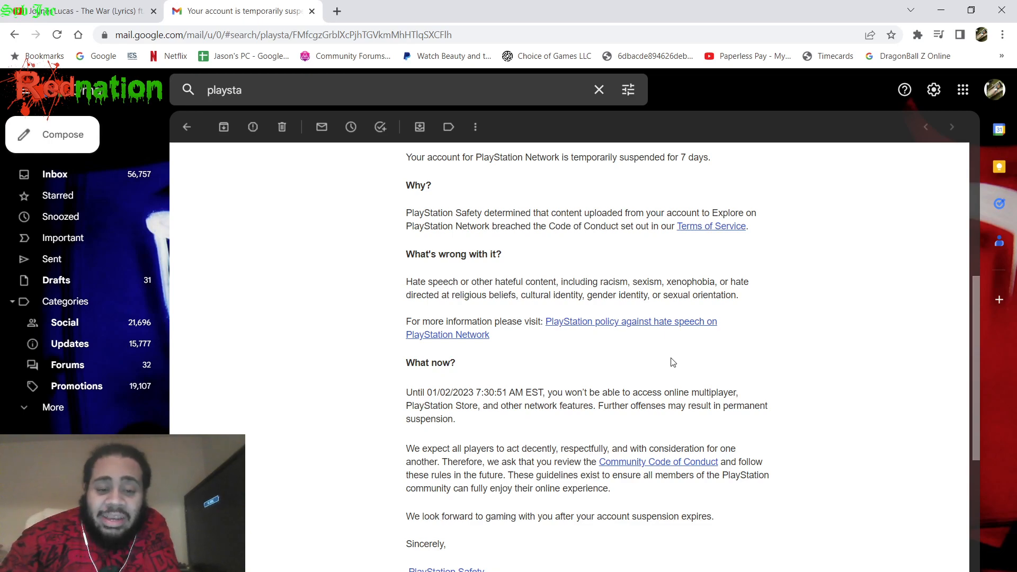
double_click(416, 393)
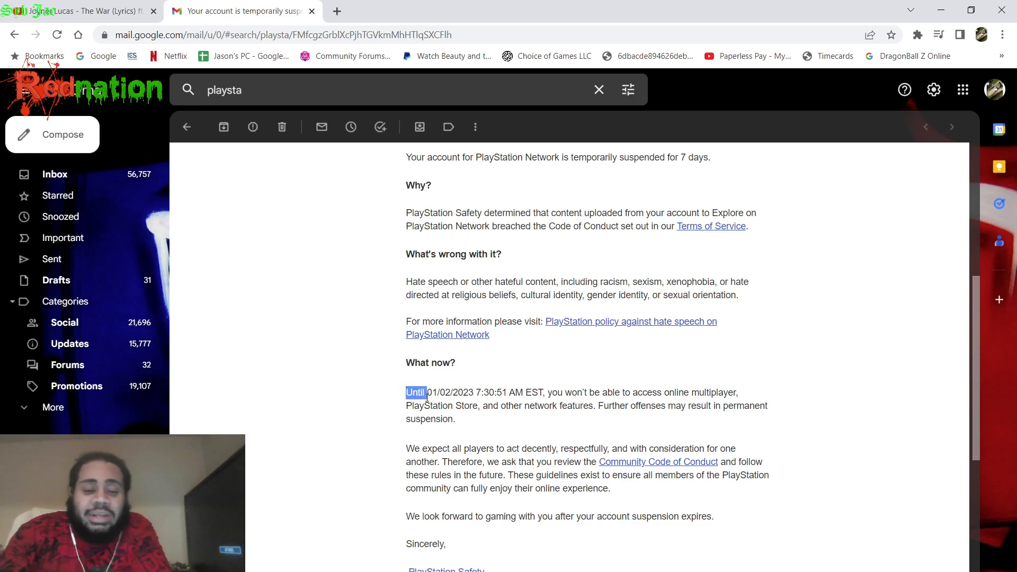
left_click_drag(428, 392, 474, 393)
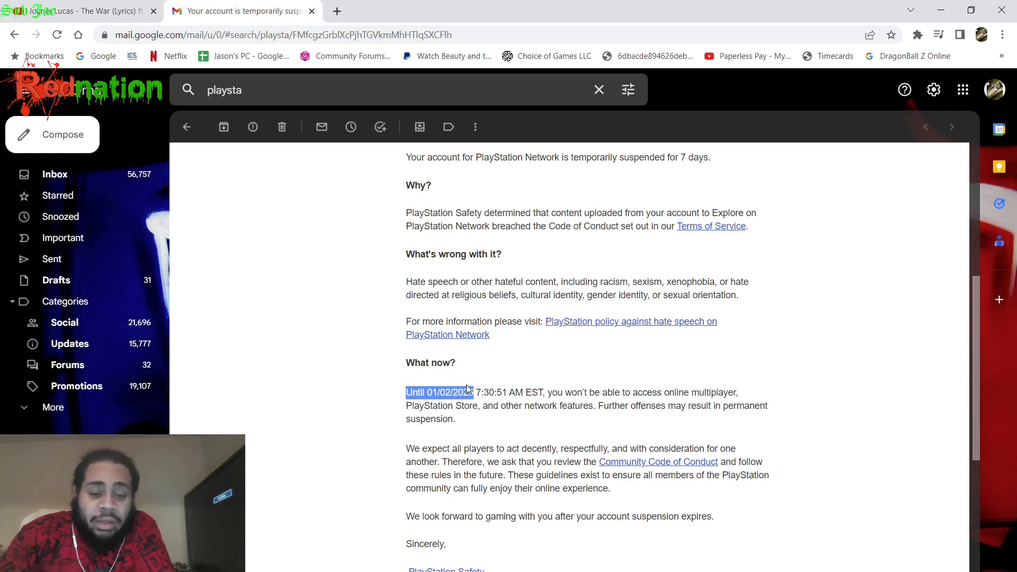